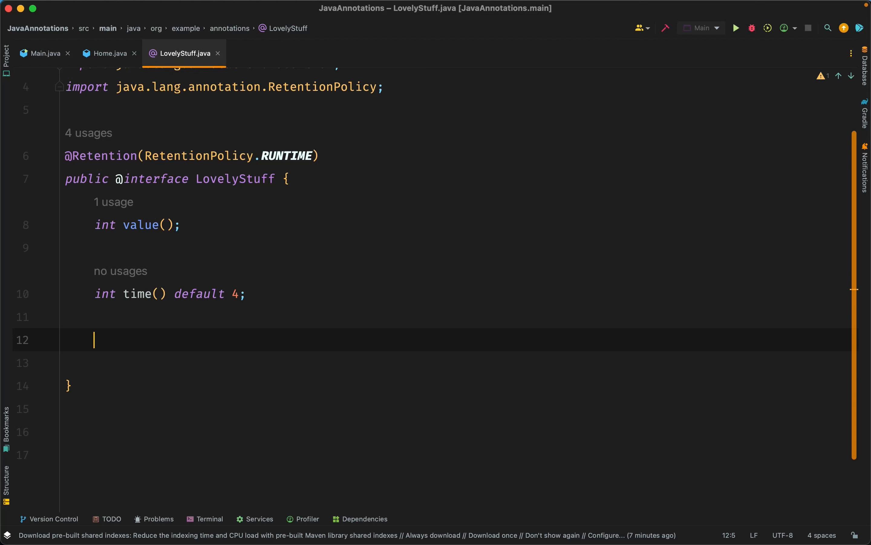
Declare String VALUE_UNIT = "Volts"; inside the LovelyStuff annotation body.
{"action": "type", "text": "String VALUE_UNIT ="}
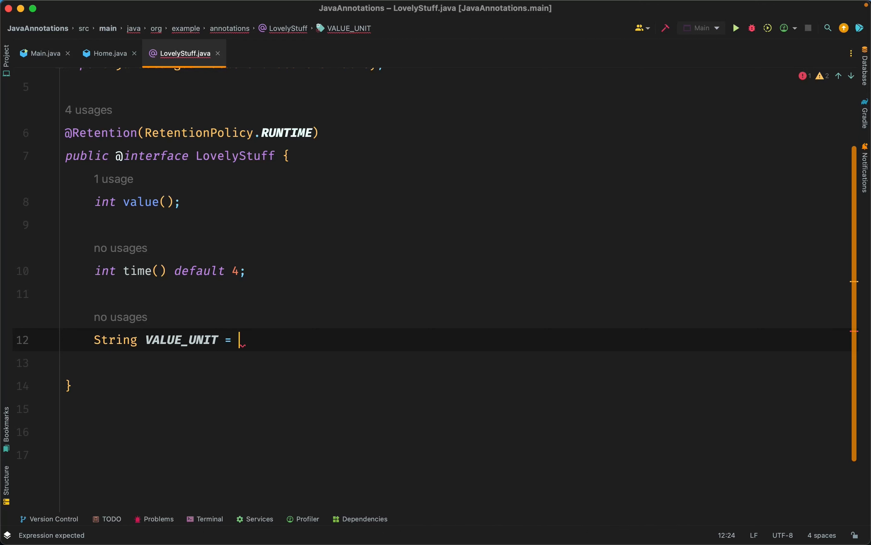
{"action": "type", "text": "\""}
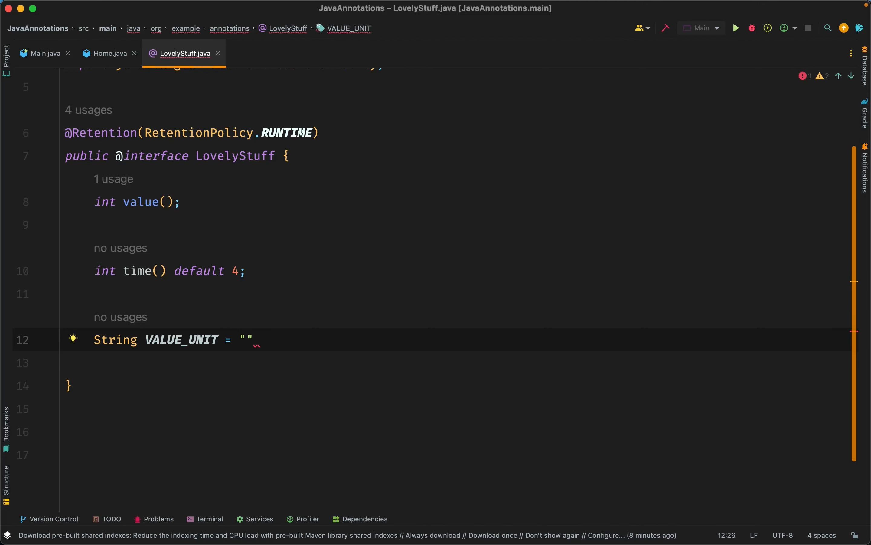
{"action": "type", "text": "Volt"}
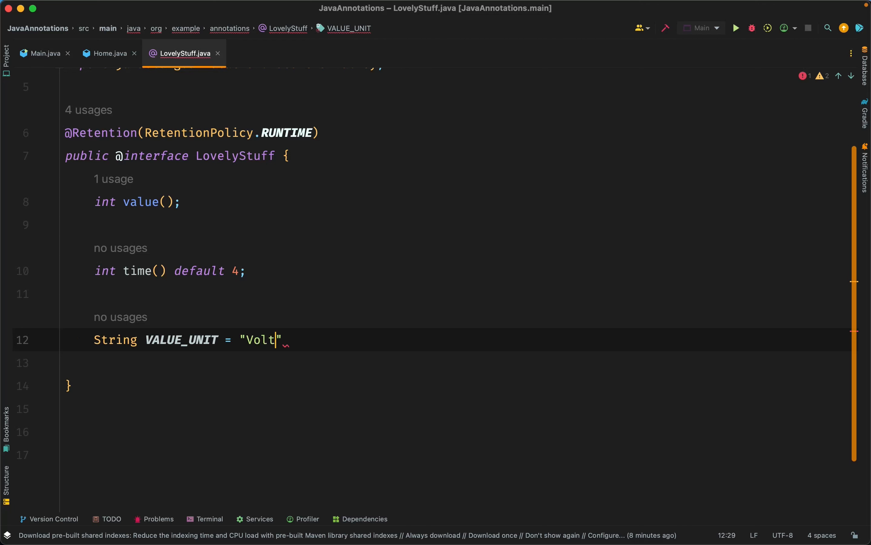
{"action": "type", "text": "s;"}
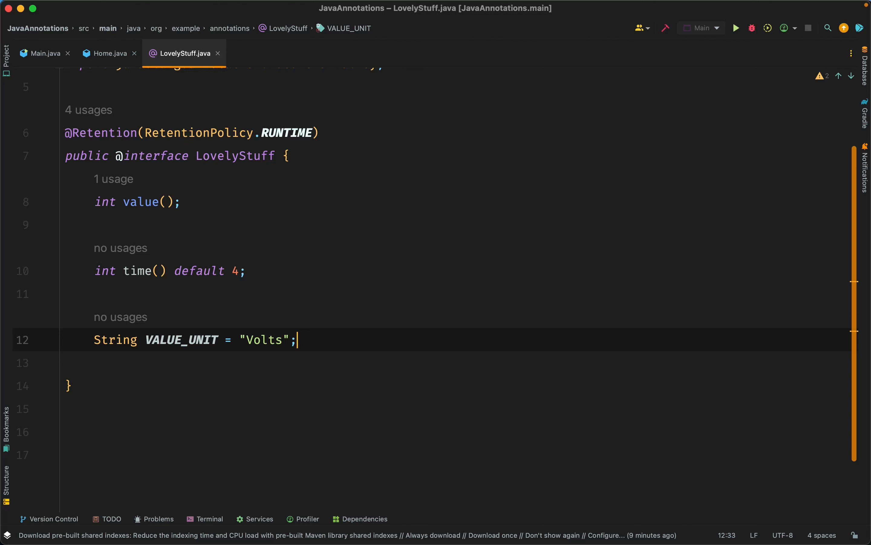
In Main.java, add System.out.println(value); to print the VALUE_UNIT constant.
{"action": "left_click", "coordinate": [43, 53]}
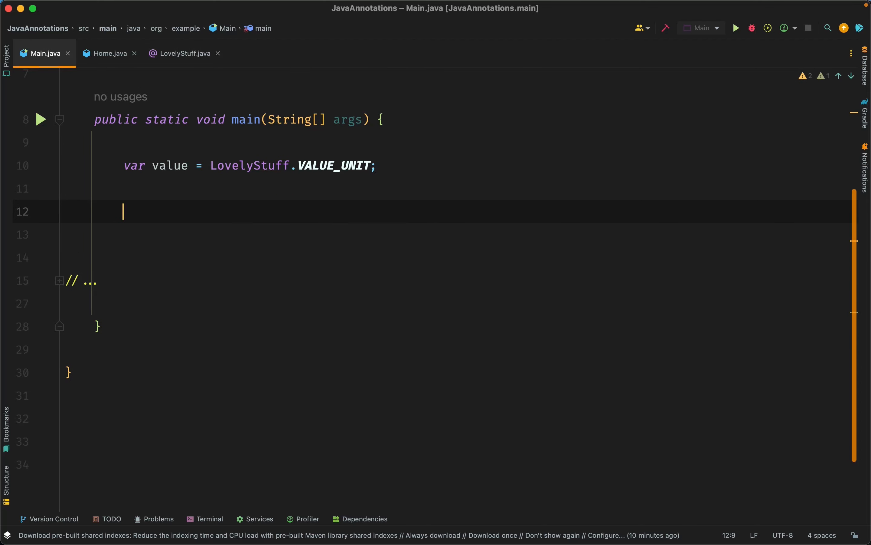
{"action": "type", "text": "System.out.println(value);"}
{"action": "type", "text": "LovelyStuff.VALUE_UNIT = \""}
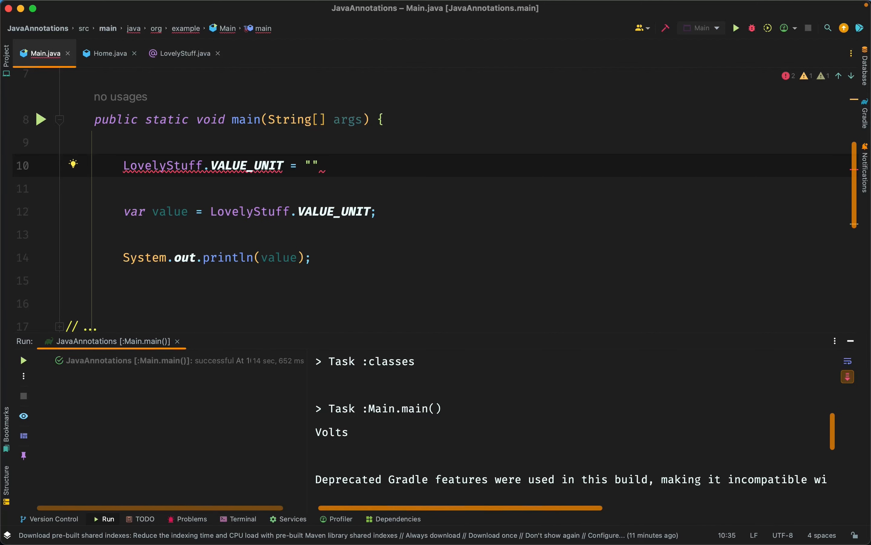
Complete the reassignment LovelyStuff.VALUE_UNIT = "Amps"; which is flagged as a final-variable error.
{"action": "type", "text": "Amp"}
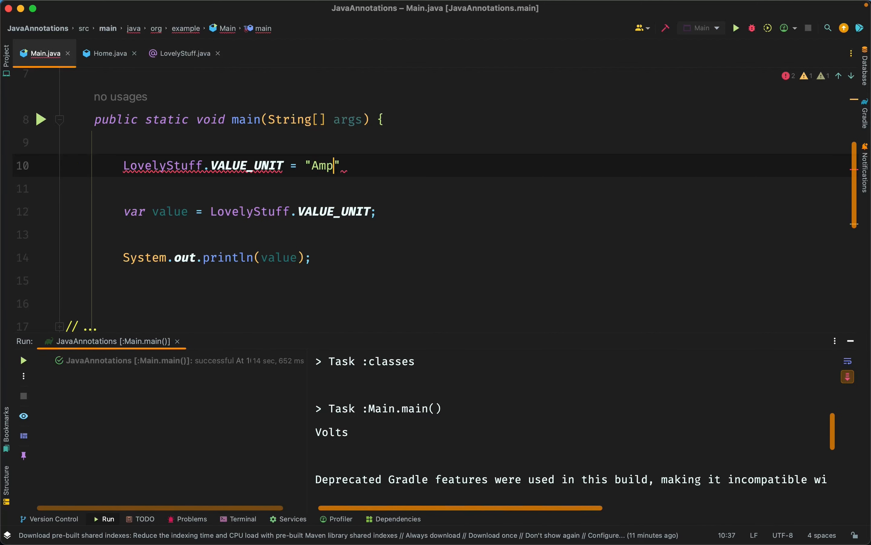
{"action": "type", "text": "s;"}
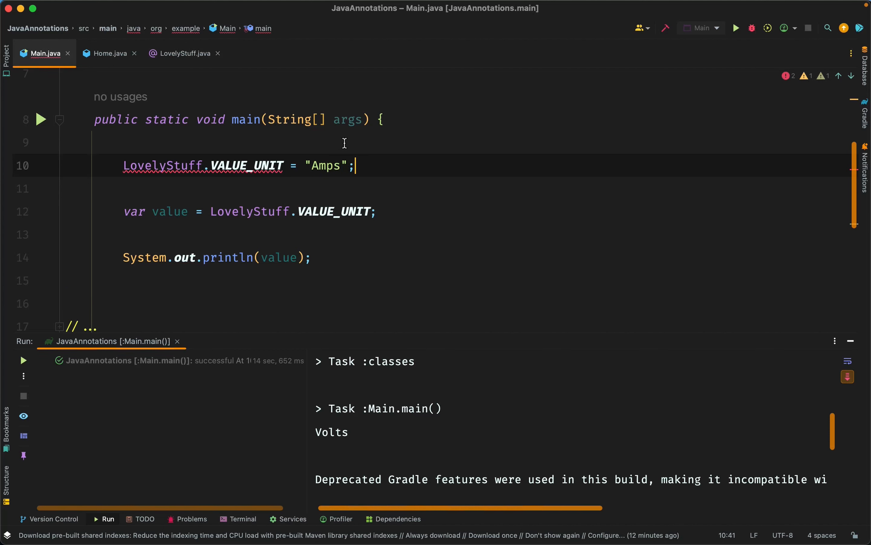
{"action": "mouse_move", "coordinate": [238, 165]}
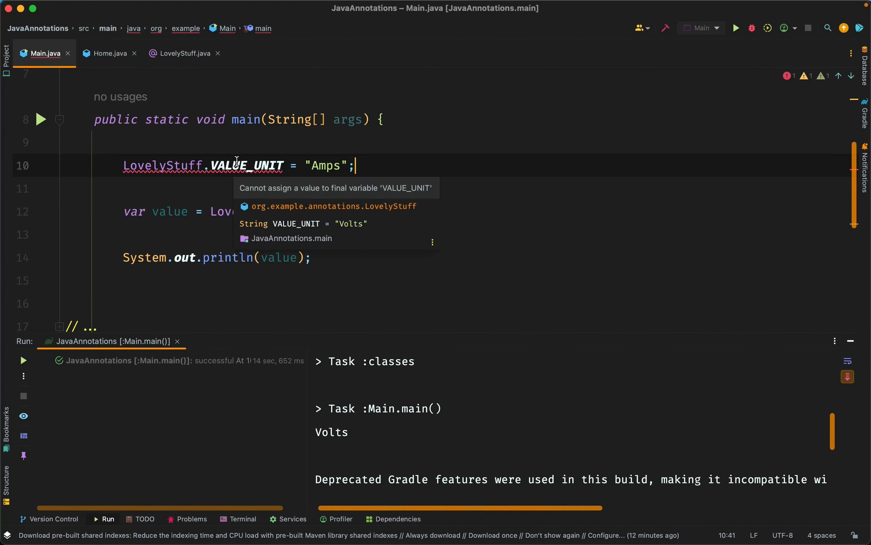